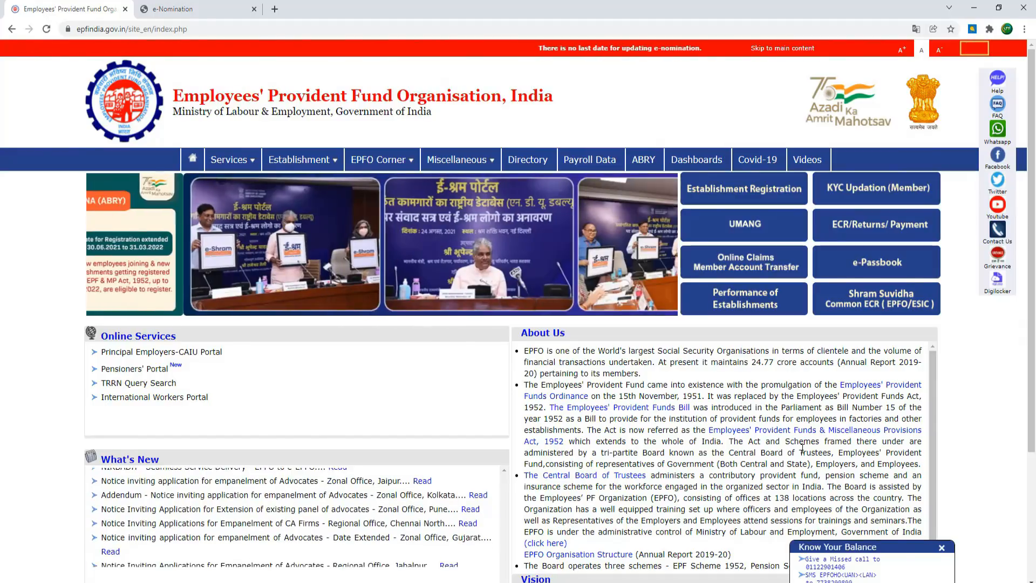
Switch to the e-Nomination page showing the empty Add Family Details table
left_click(973, 48)
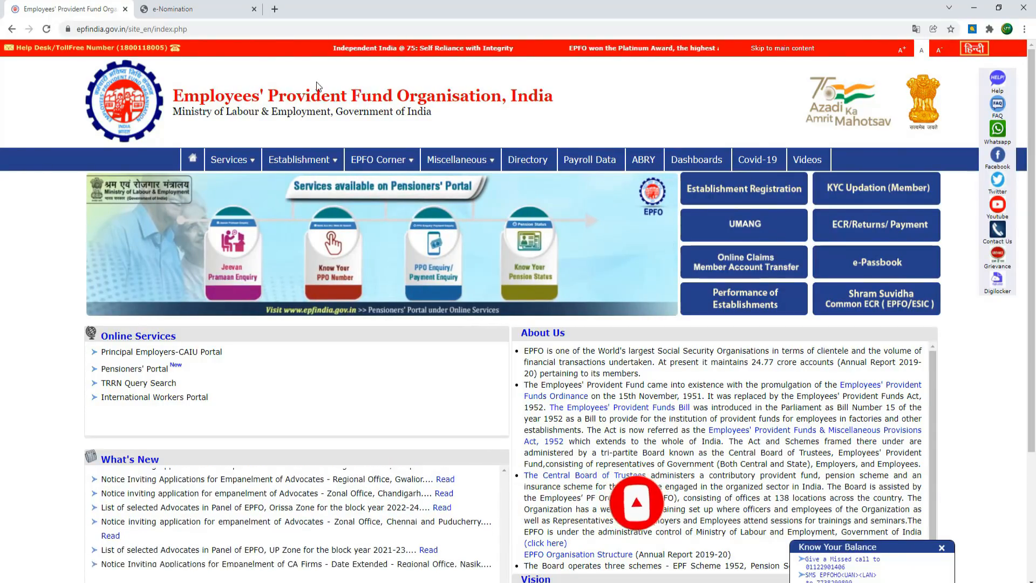
left_click(175, 9)
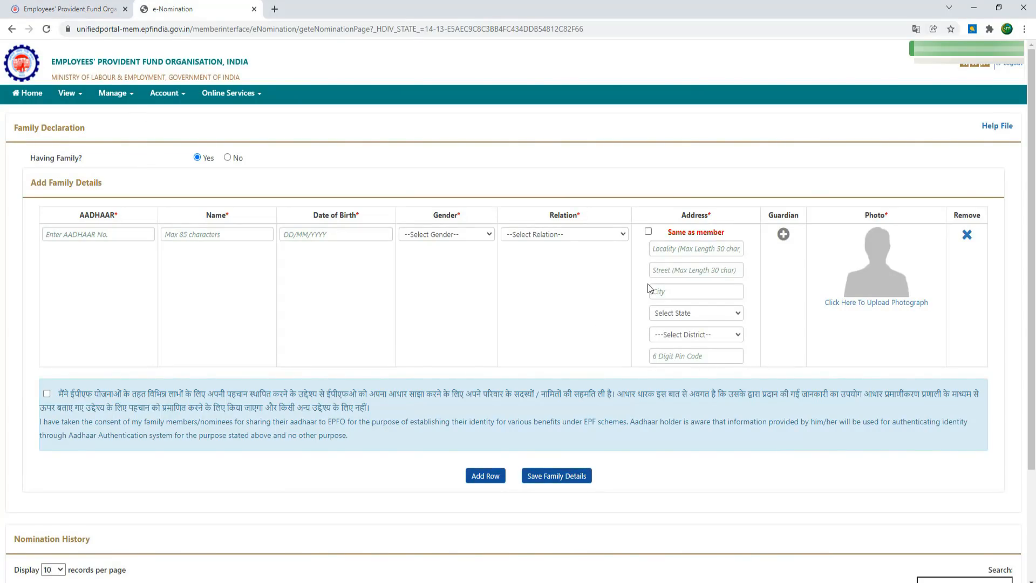
mouse_move(506, 123)
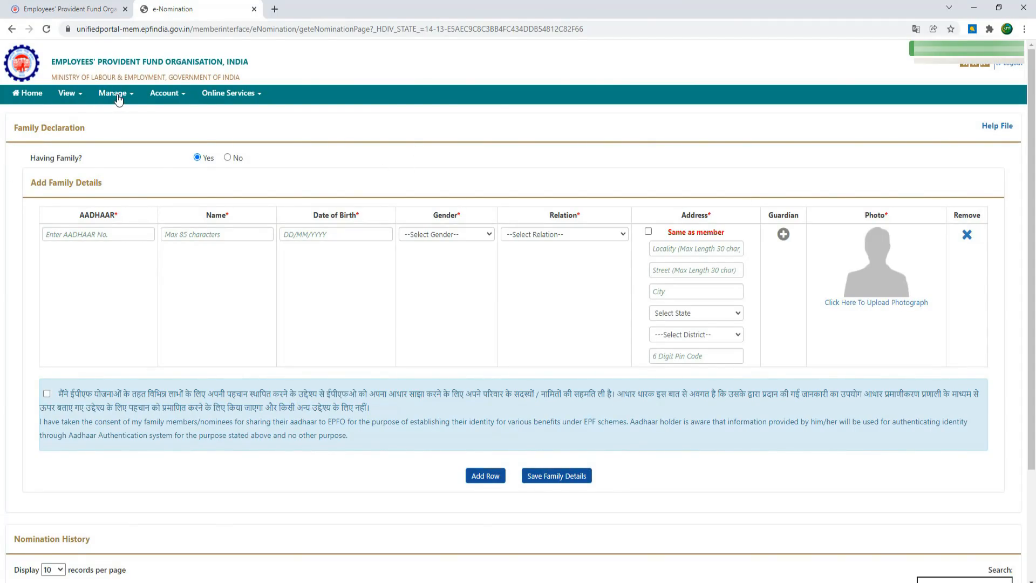
left_click(112, 93)
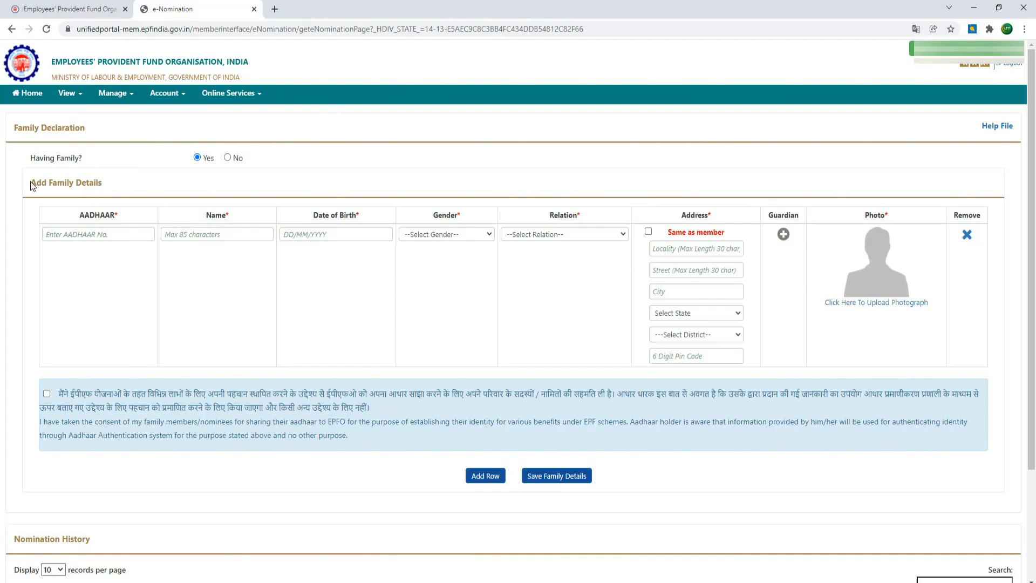
mouse_move(39, 156)
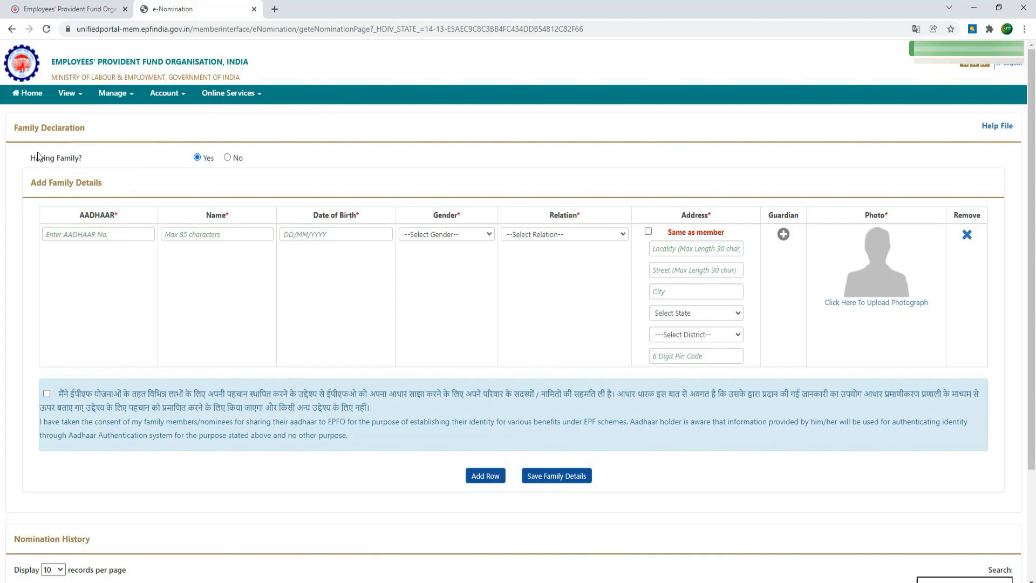
mouse_move(504, 333)
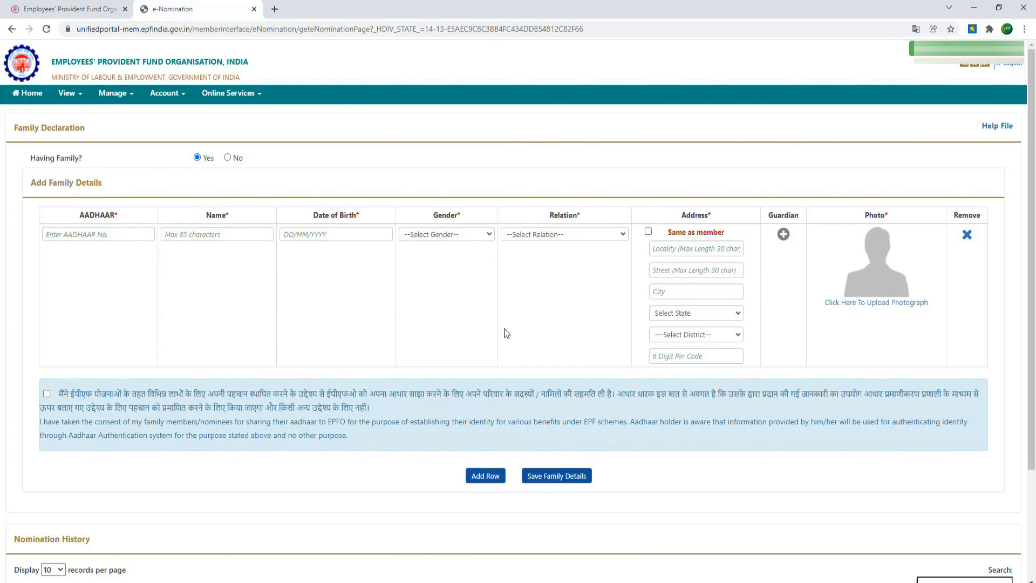
mouse_move(492, 311)
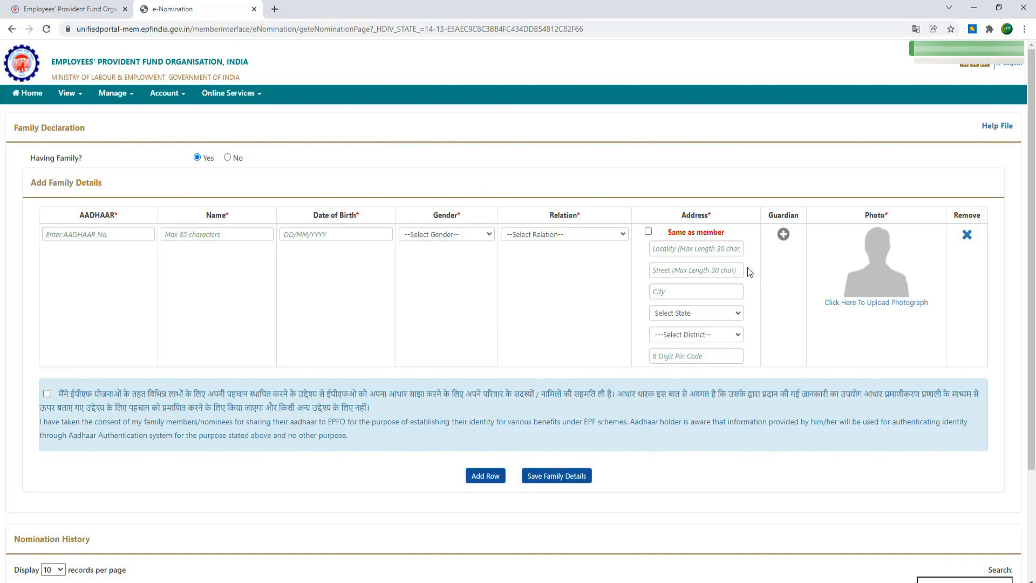
mouse_move(596, 306)
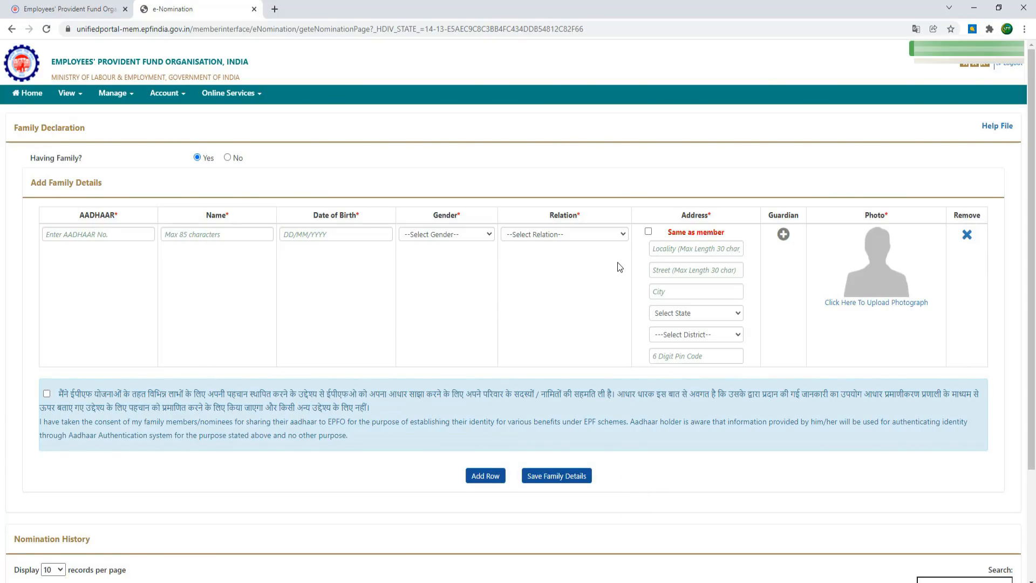
mouse_move(628, 244)
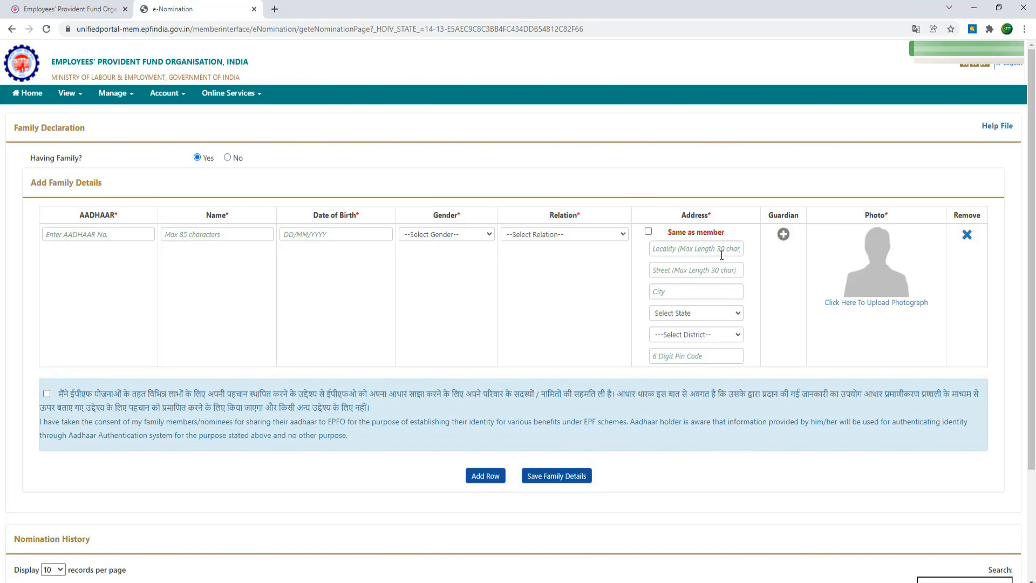
mouse_move(667, 242)
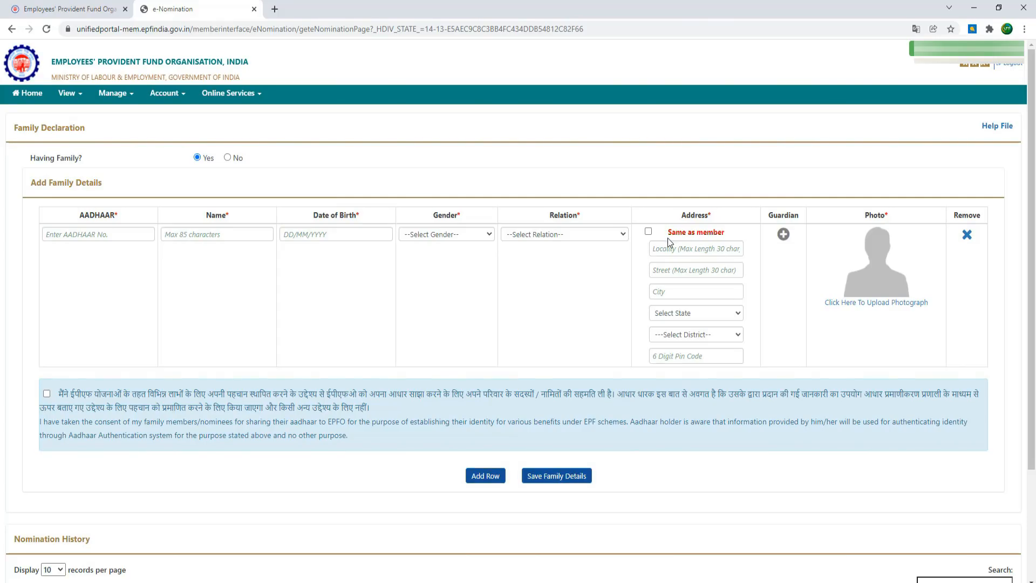
mouse_move(690, 284)
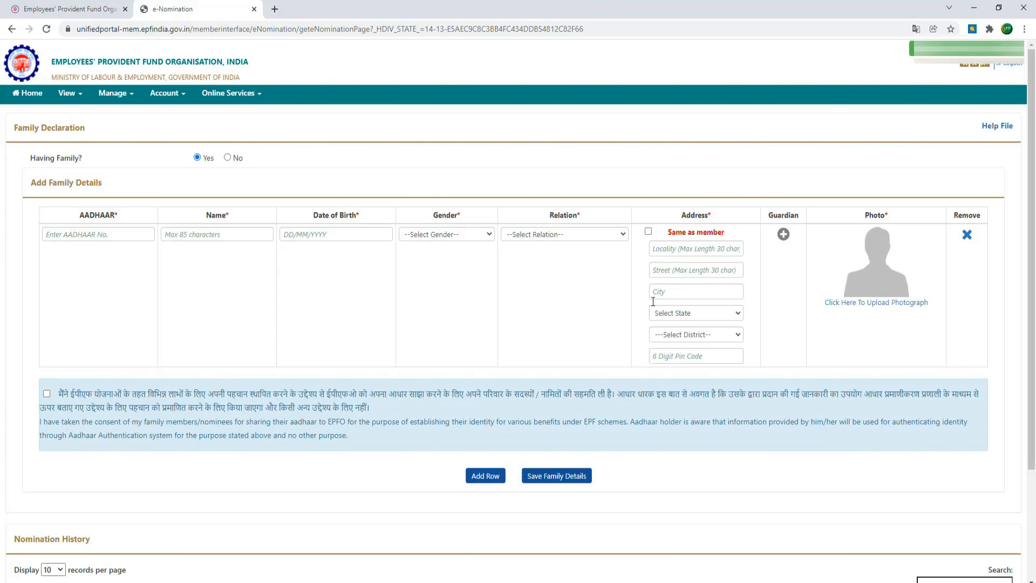
Toggle 'Same as member' on, off and on again so the address fields auto-fill
left_click(649, 231)
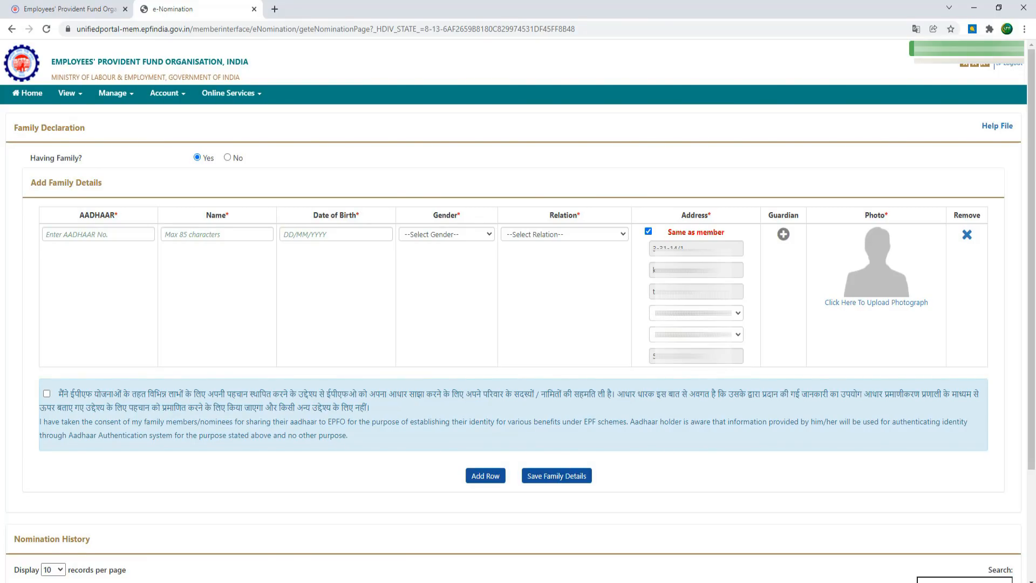
left_click(649, 231)
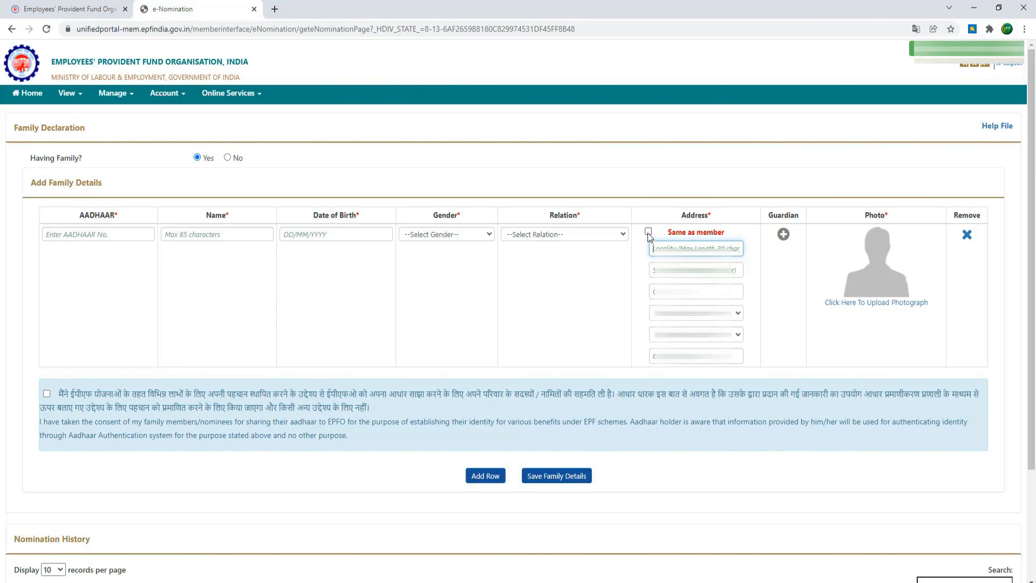
left_click(649, 231)
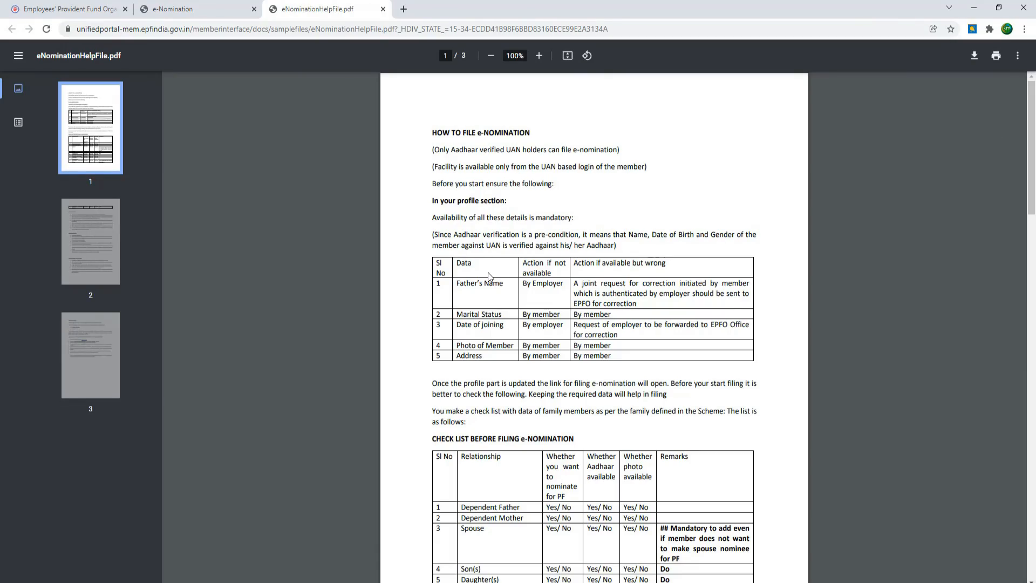
mouse_move(467, 171)
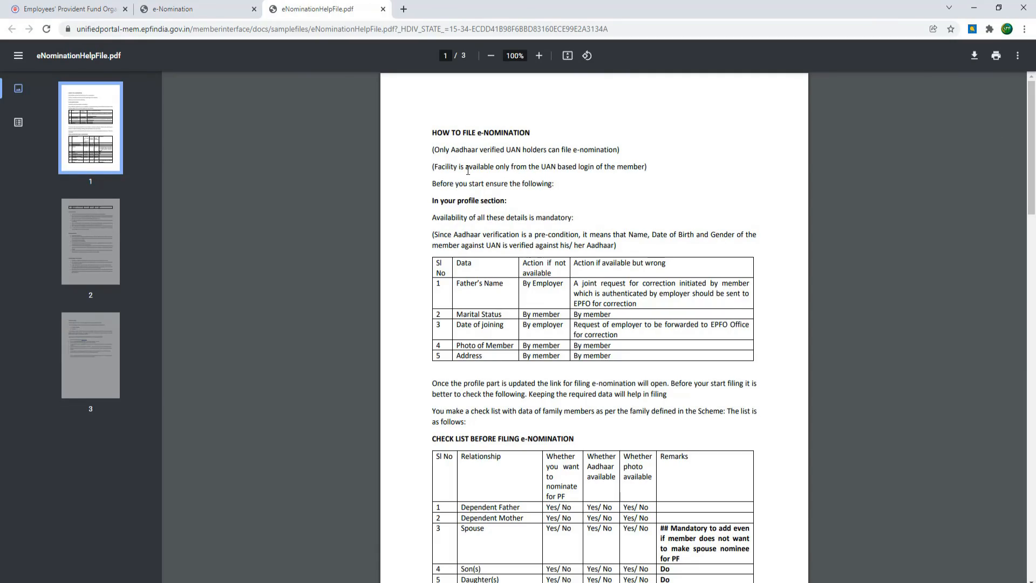
mouse_move(628, 257)
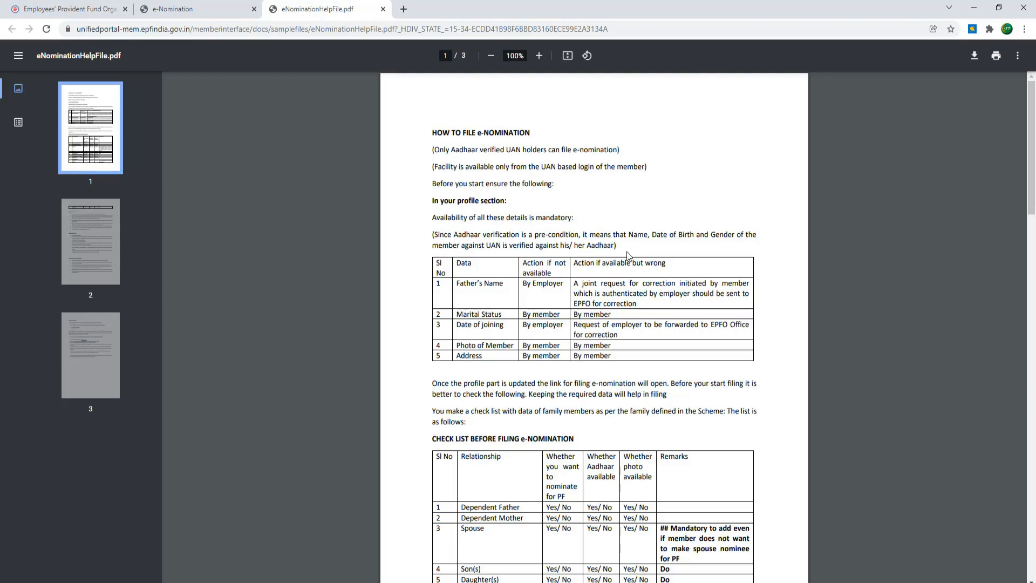
Scroll through the help PDF's checklist, notes and e-Sign steps, ending back on page 2
scroll("down", 3)
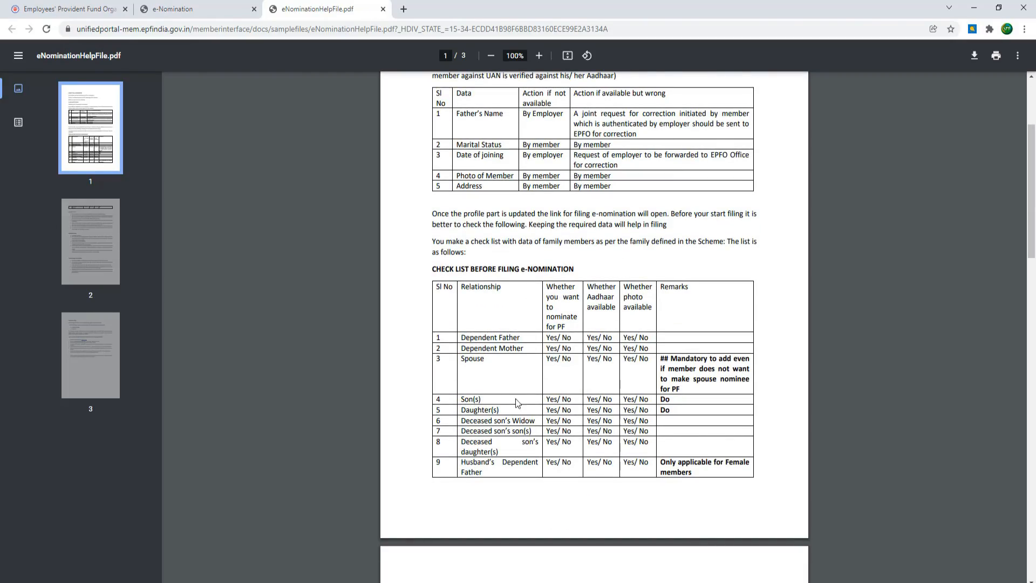
scroll("down", 3)
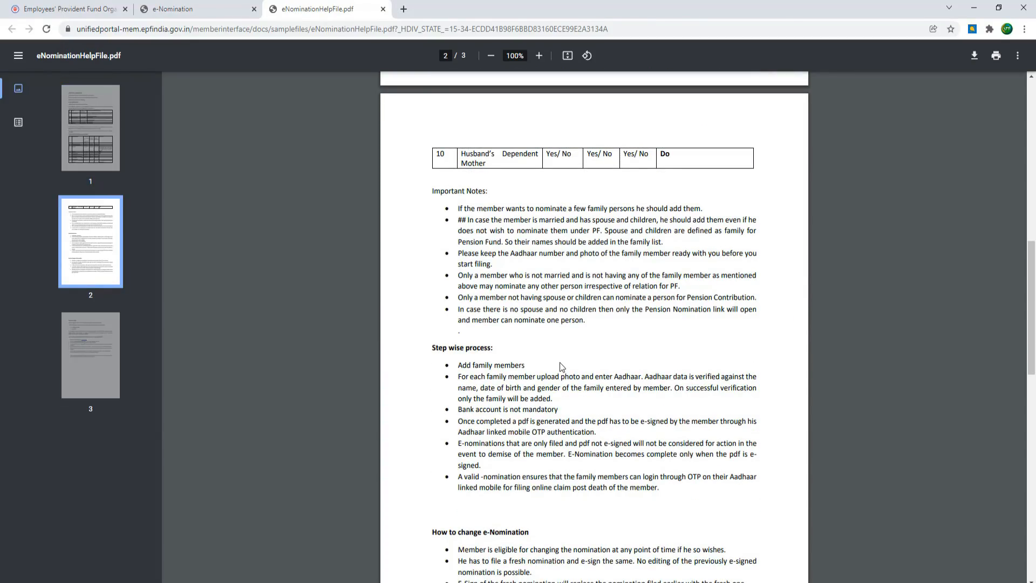
scroll("down", 3)
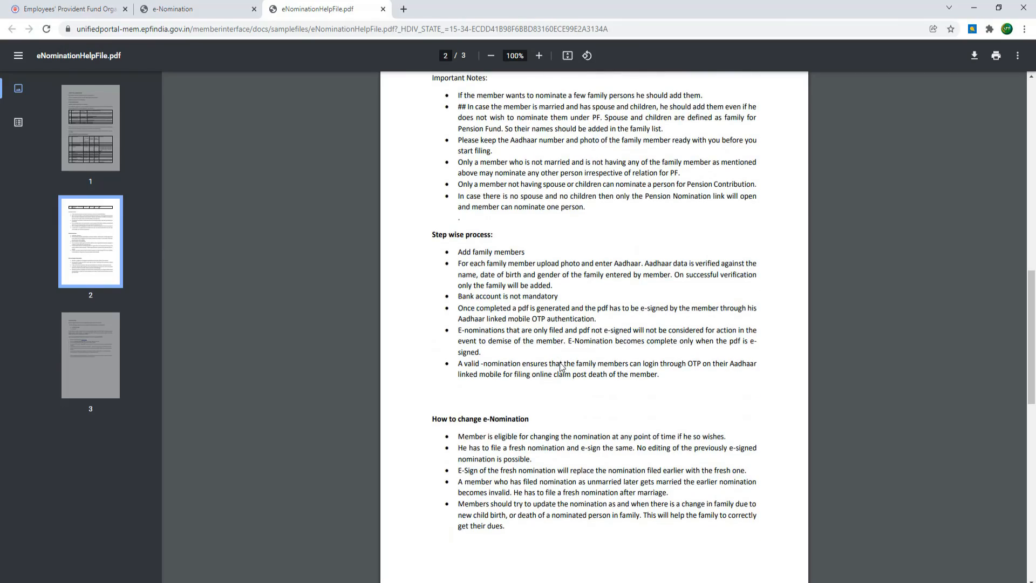
scroll("down", 3)
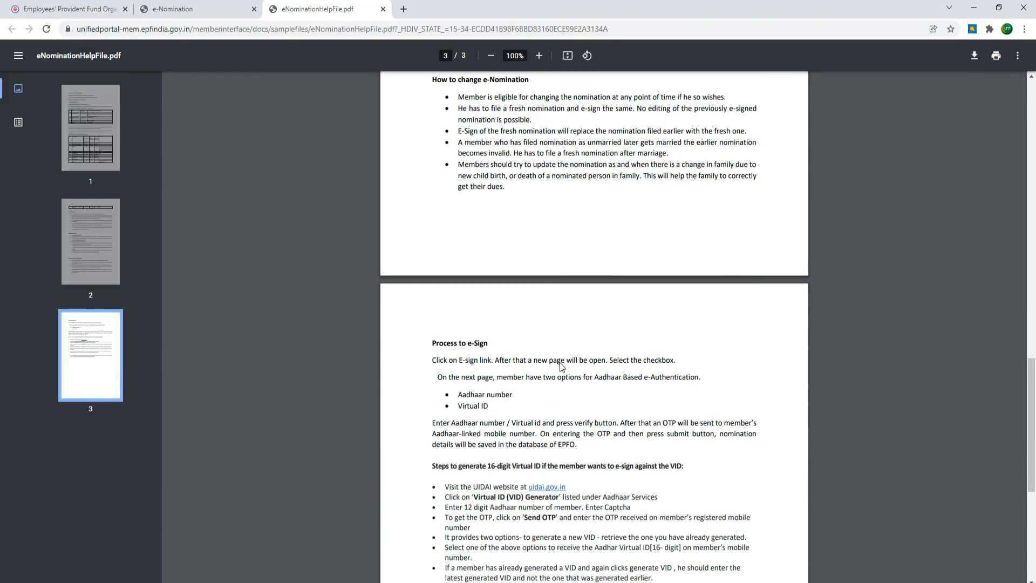
scroll("down", 3)
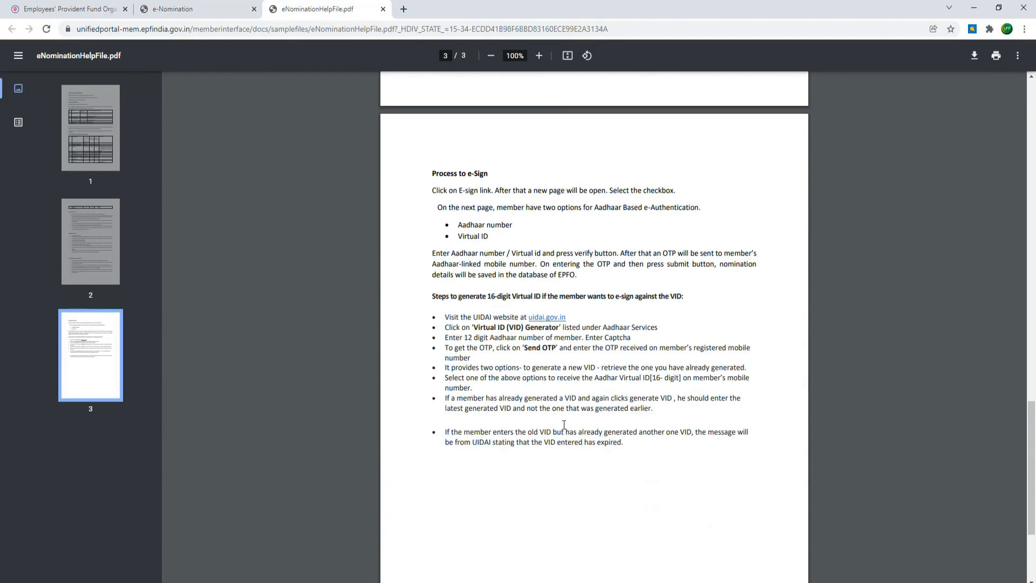
scroll("up", 3)
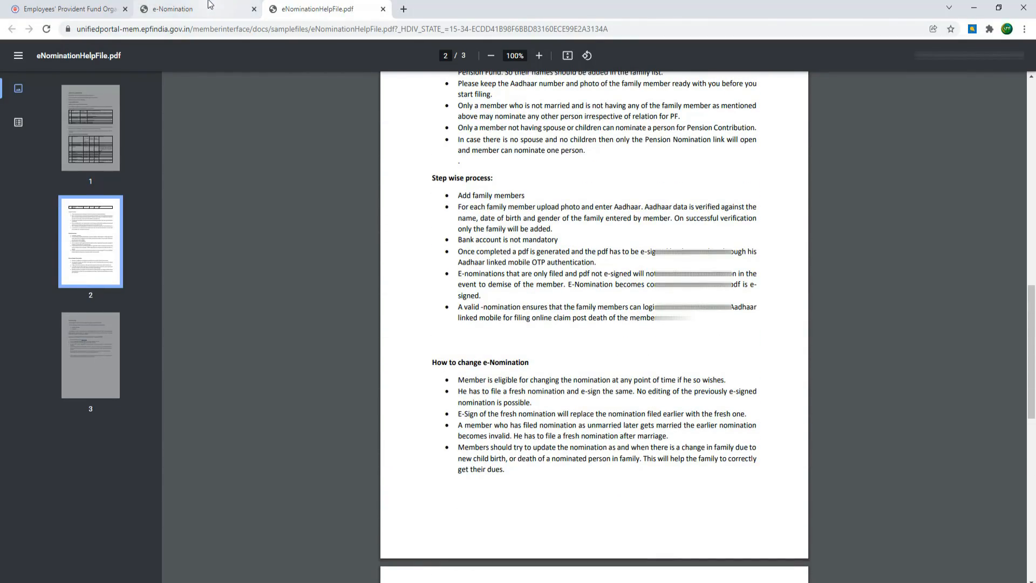
left_click(173, 8)
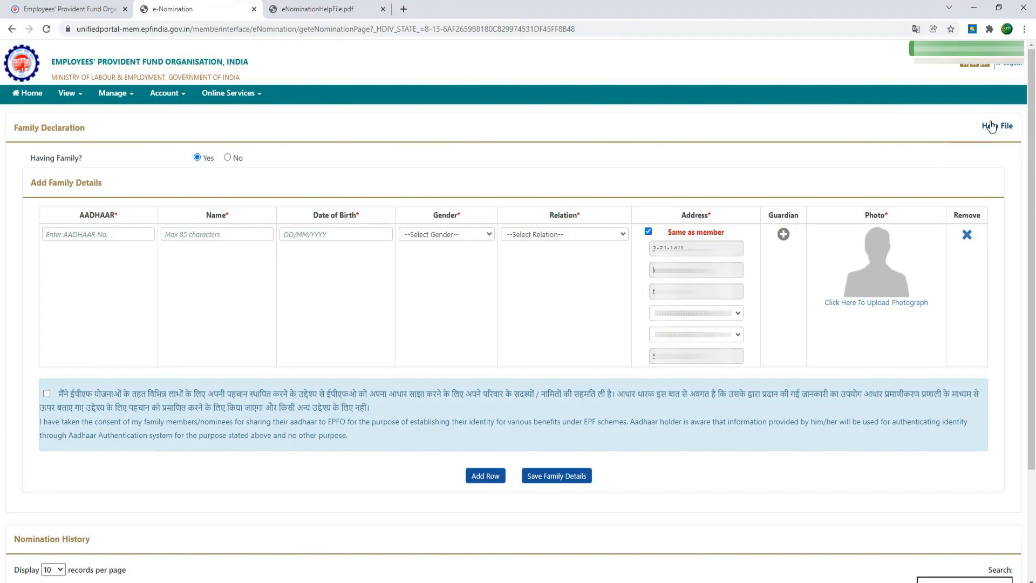
left_click(999, 125)
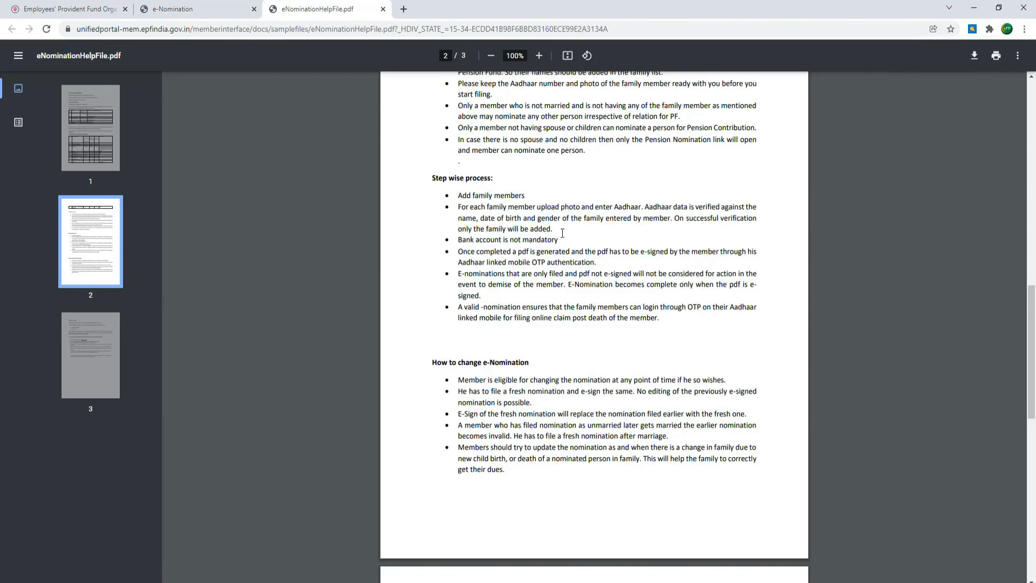
scroll("down", 3)
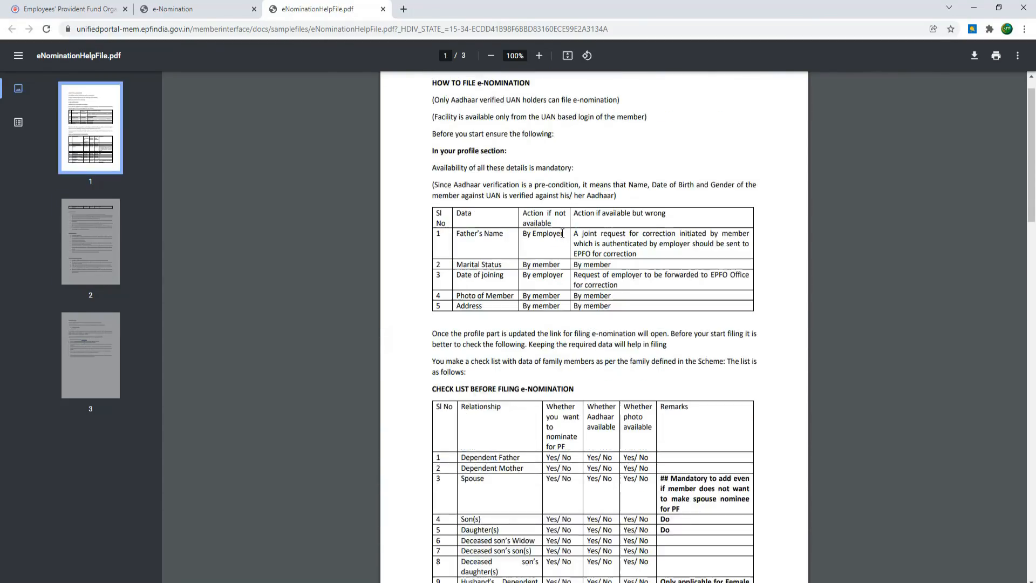
scroll("down", 3)
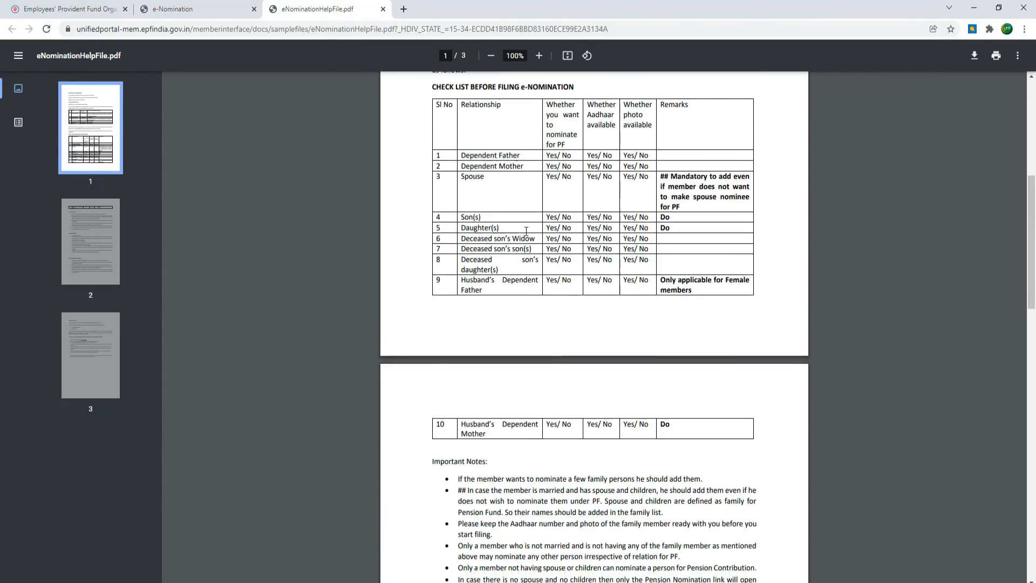
scroll("down", 3)
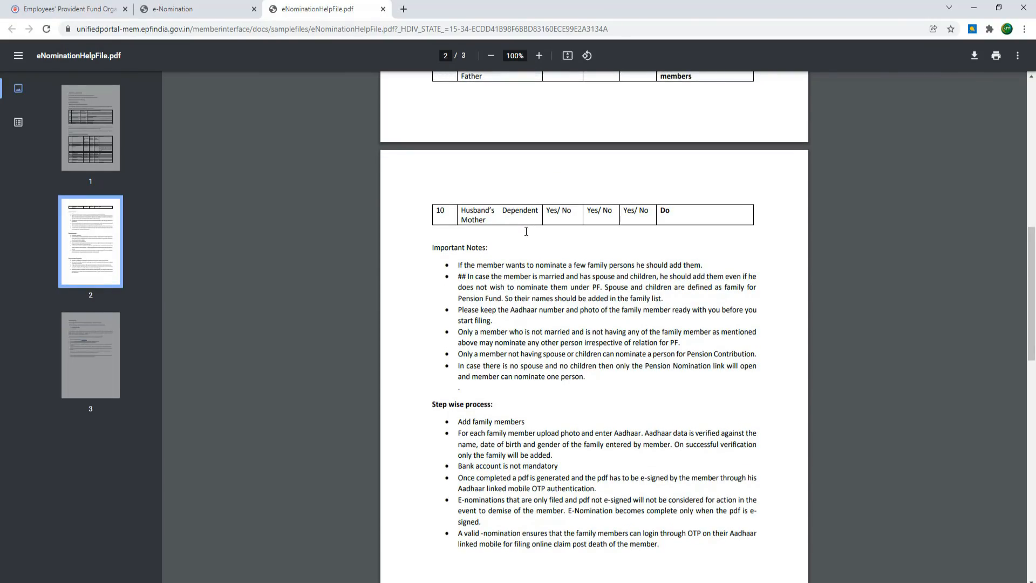